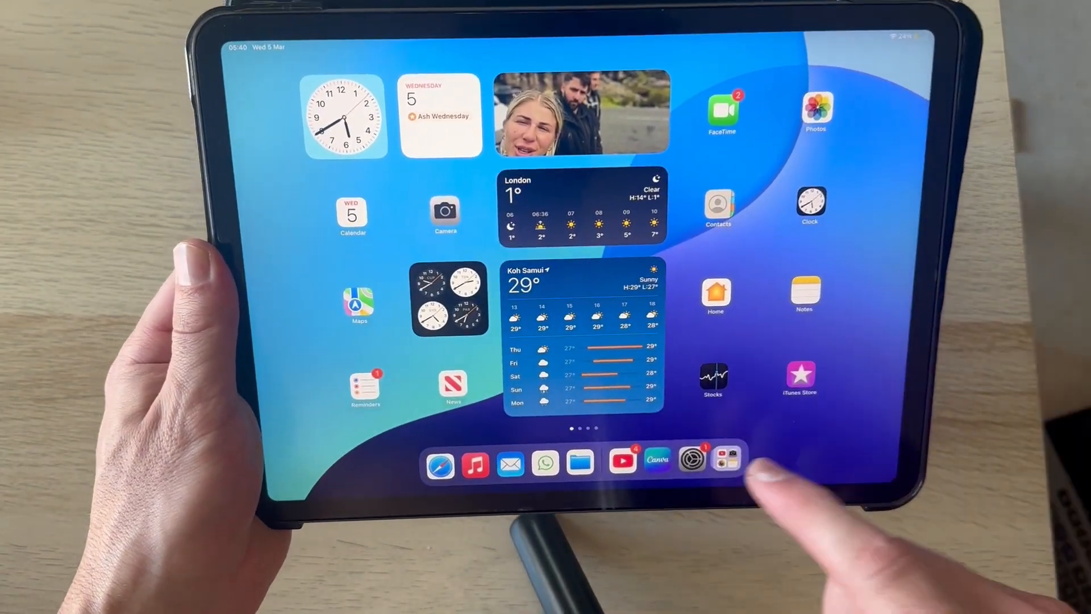
# Launch the Settings app from the Dock
pyautogui.click(691, 460)
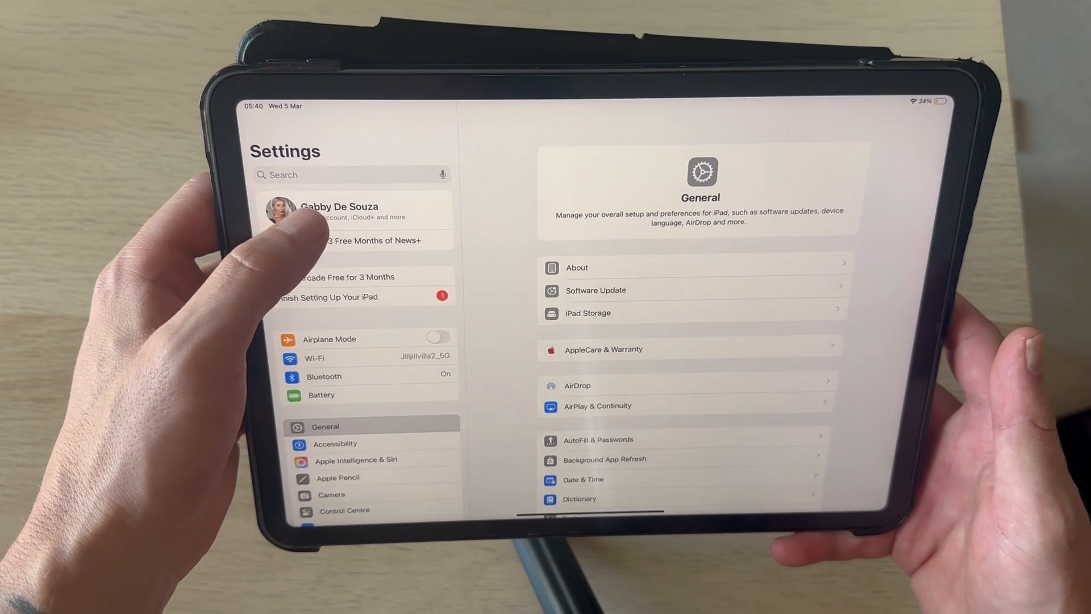
# Go through the Apple Account into iCloud and scroll the app list to iCloud Photos
pyautogui.click(339, 210)
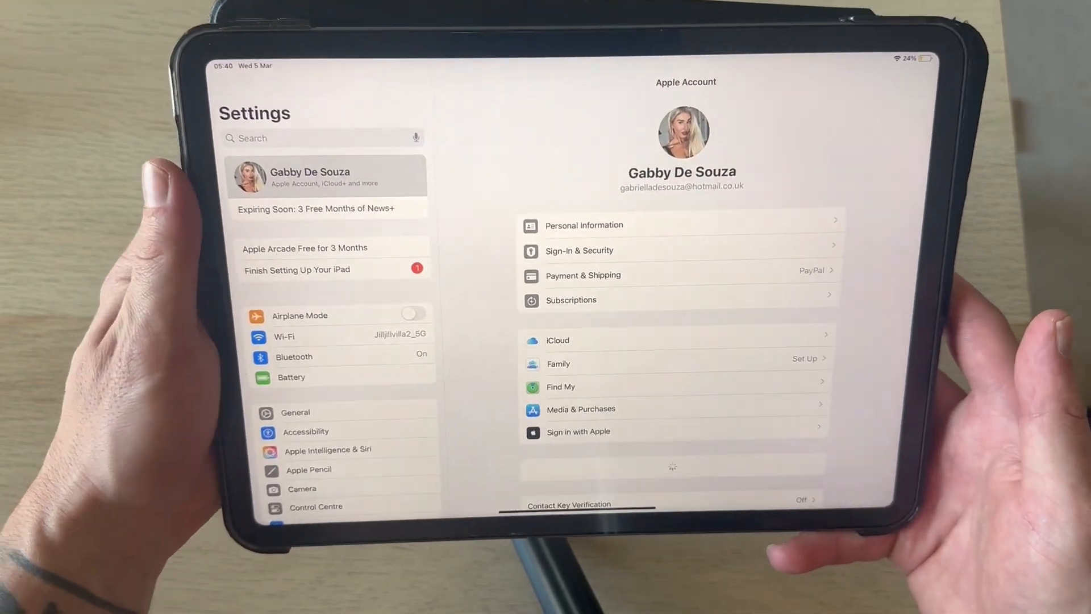
pyautogui.click(557, 339)
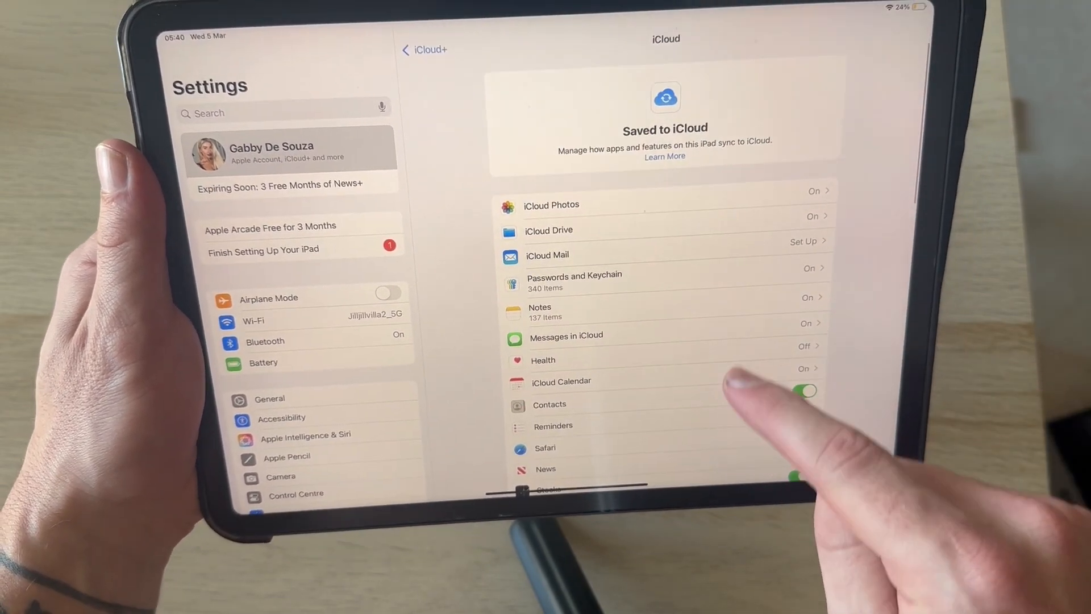
pyautogui.scroll(-3)
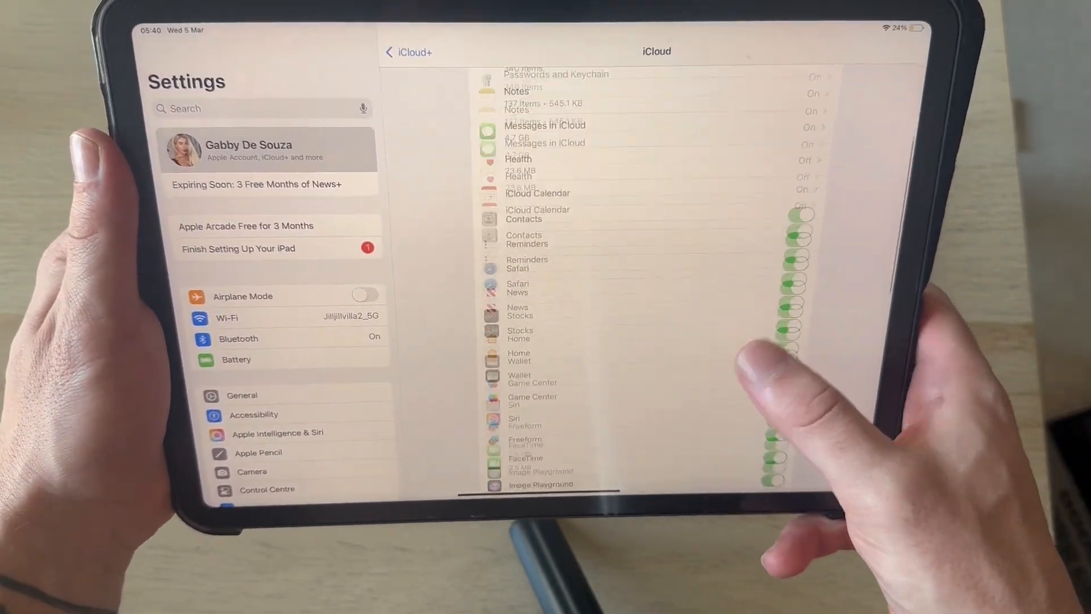
pyautogui.scroll(-3)
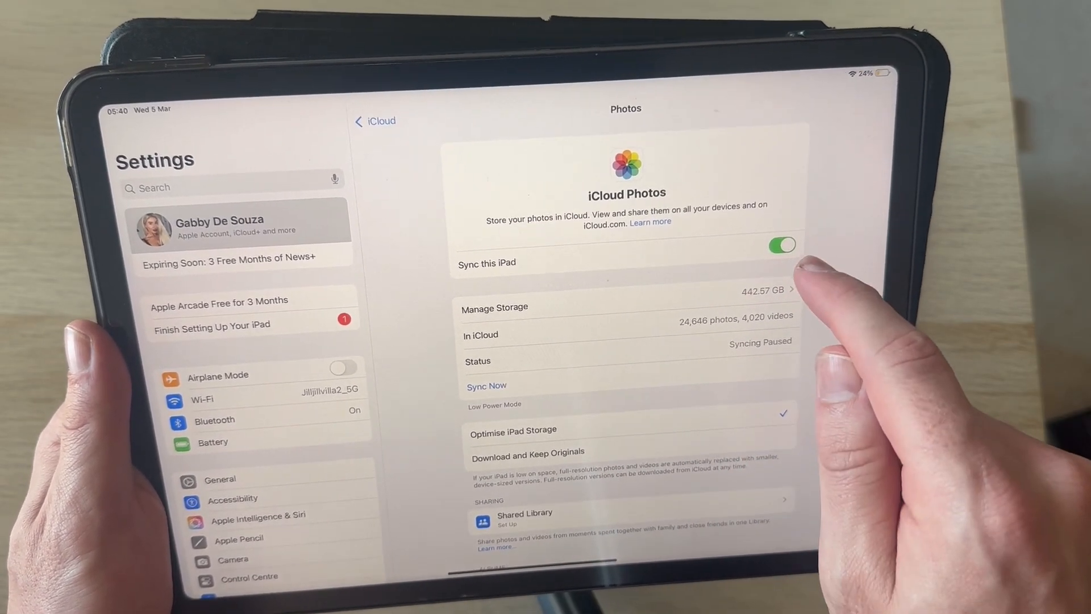
# Turn off Sync this iPad for iCloud Photos and return to iCloud
pyautogui.click(779, 245)
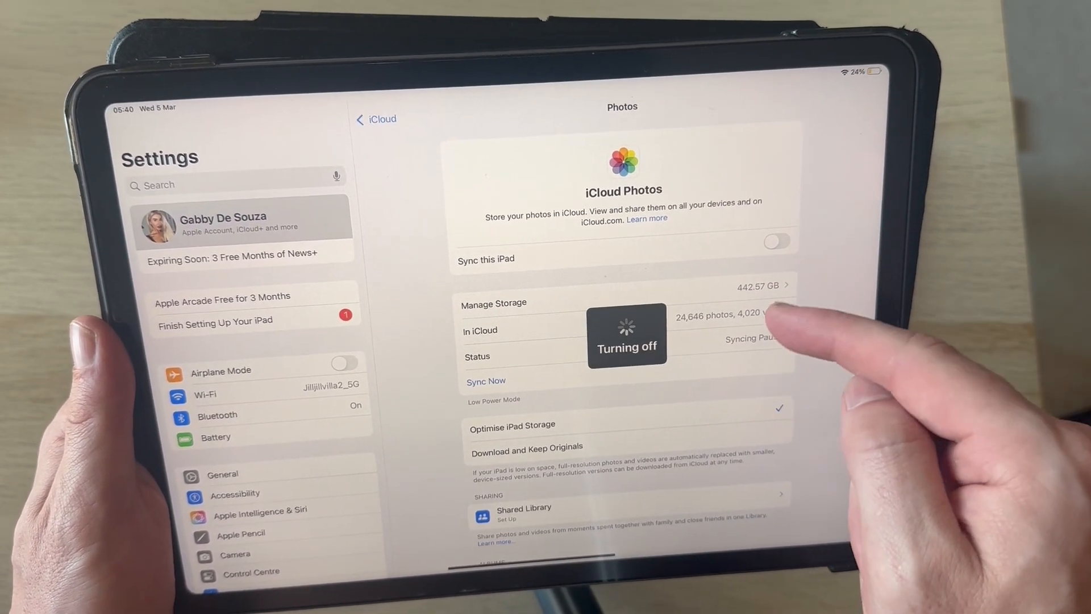
pyautogui.click(775, 241)
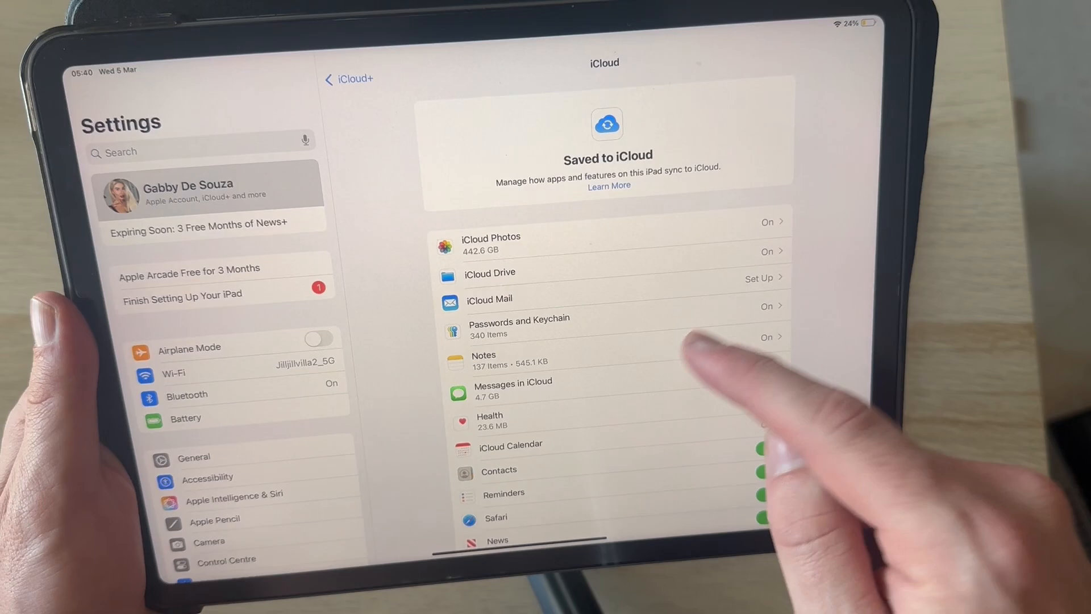
# Switch off Use on this iPad for Messages in iCloud and return to iCloud
pyautogui.scroll(-3)
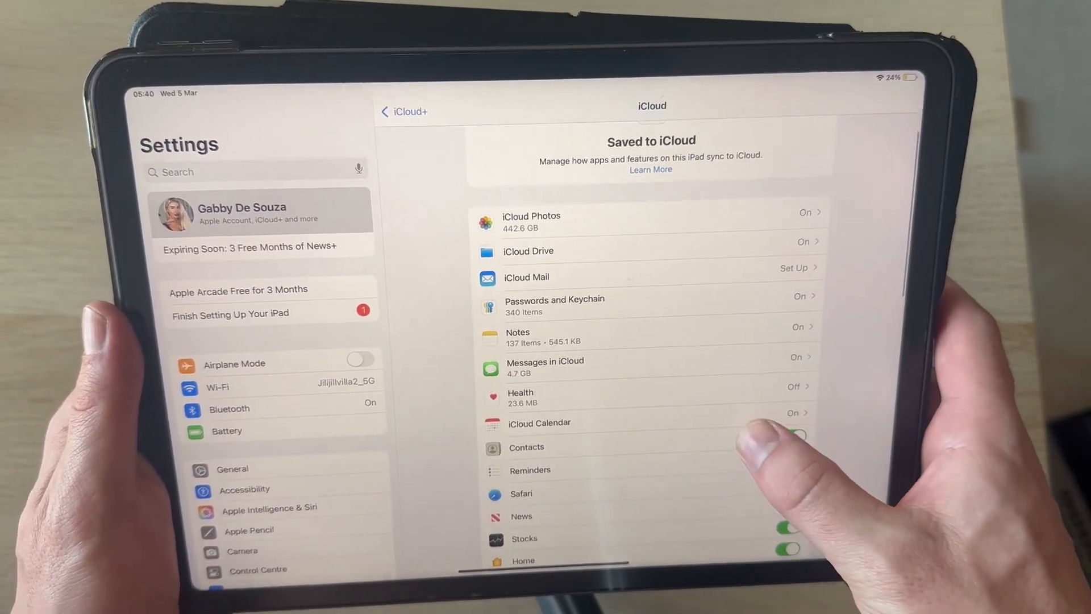
pyautogui.click(545, 366)
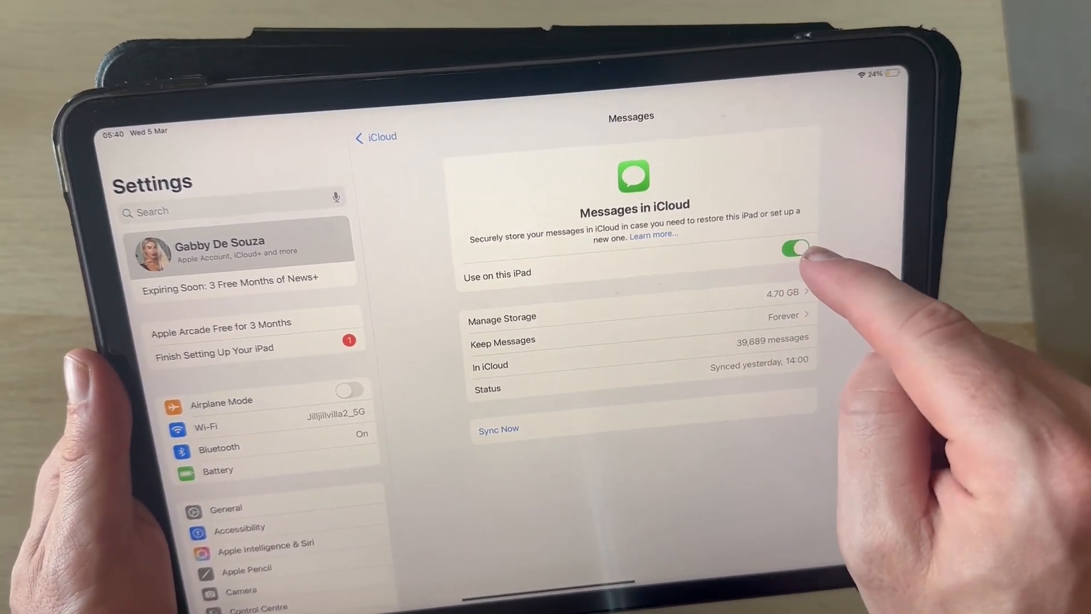
pyautogui.click(374, 137)
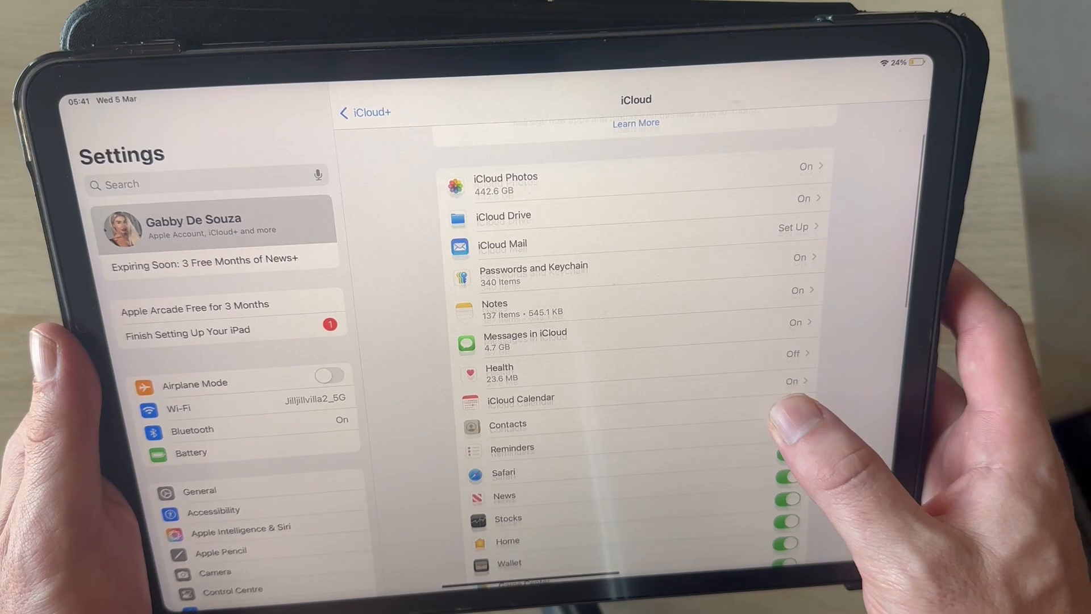
# Scroll through the full list of iCloud-synced apps and back up
pyautogui.scroll(-3)
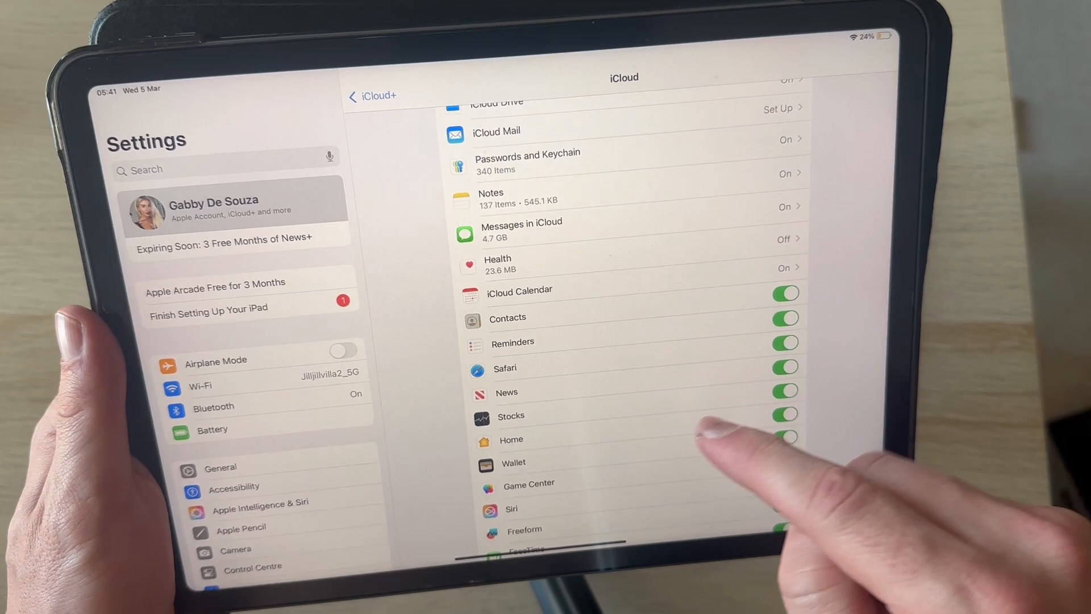
pyautogui.scroll(-3)
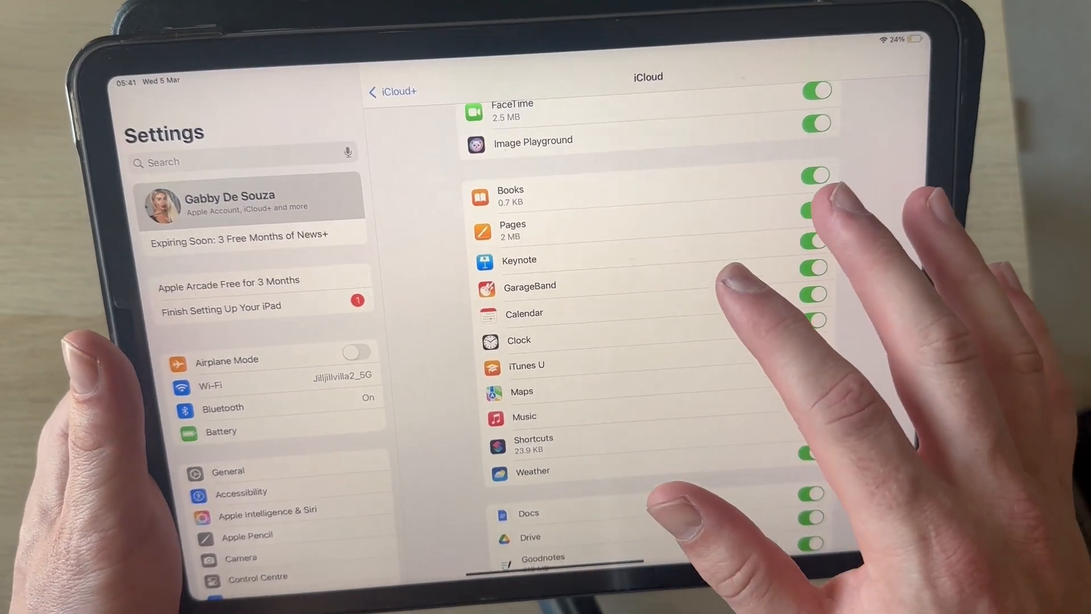
pyautogui.scroll(-3)
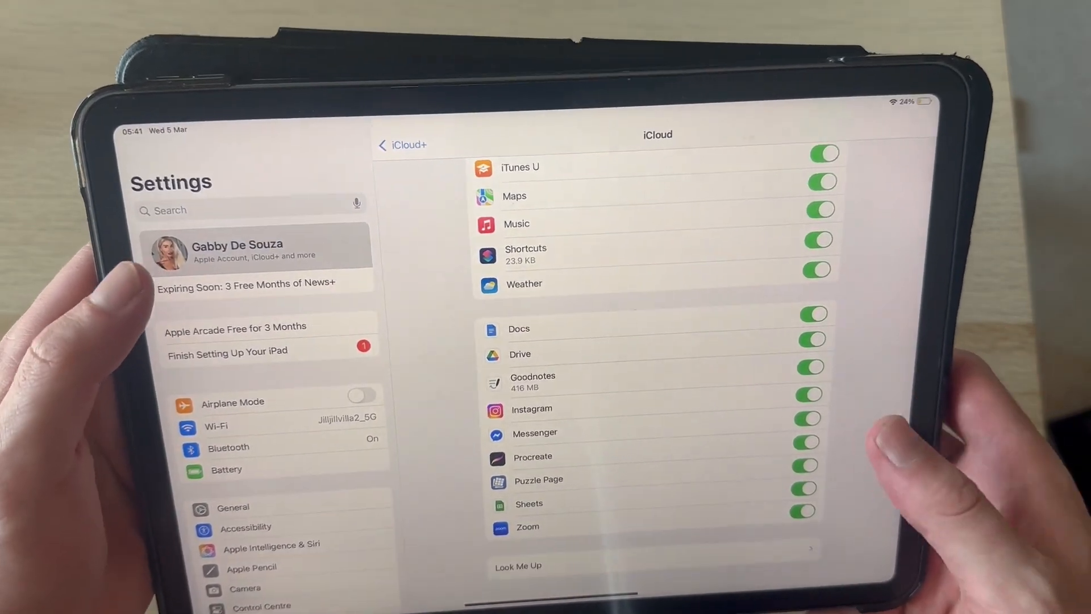
pyautogui.scroll(3)
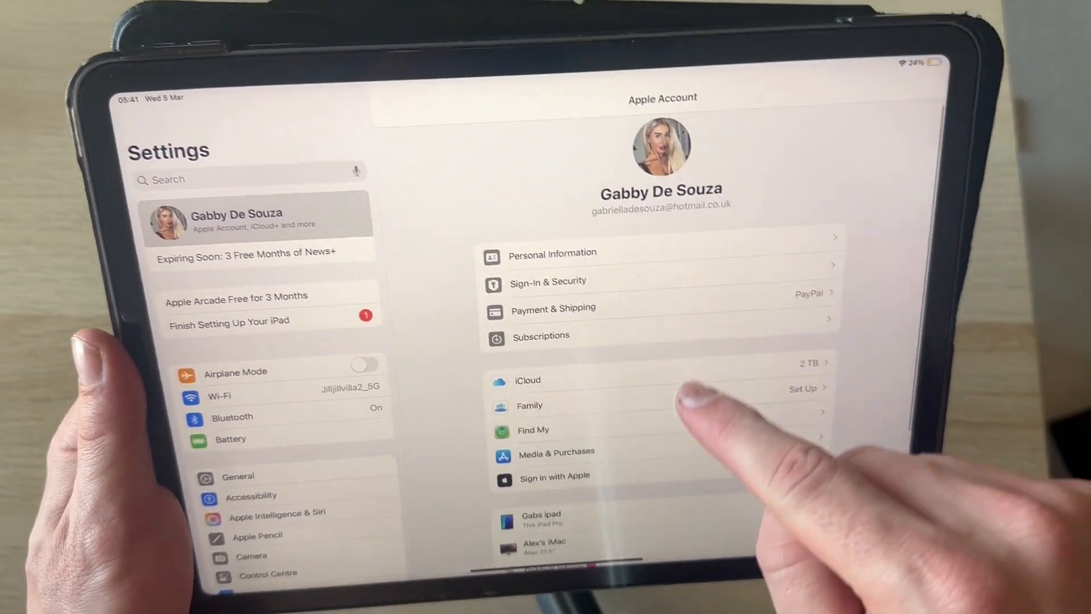
# Scroll to the bottom of the Apple Account page and tap Sign Out
pyautogui.scroll(-3)
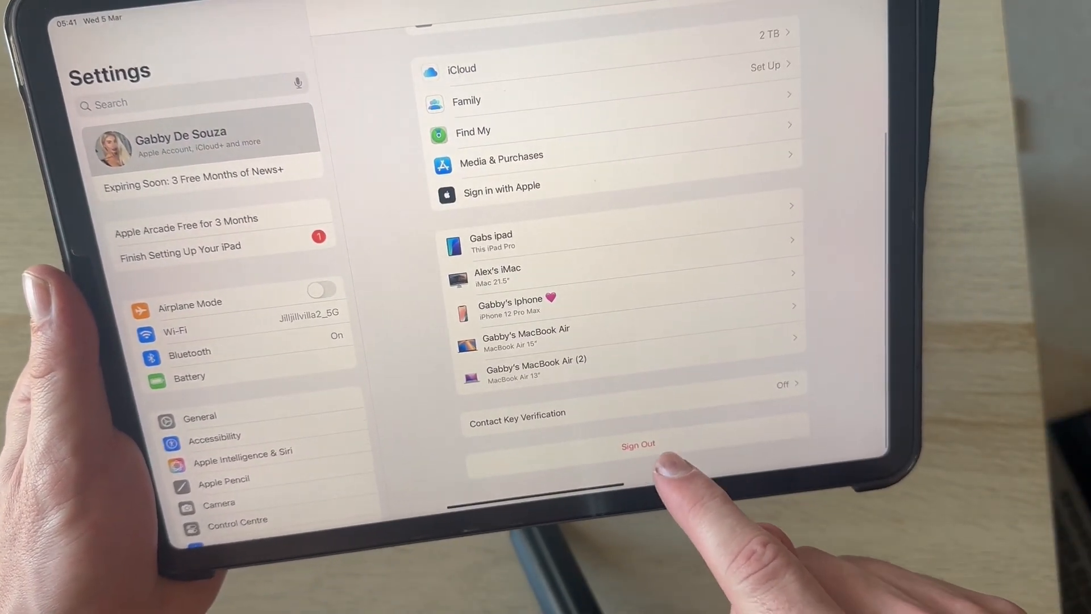
pyautogui.click(636, 445)
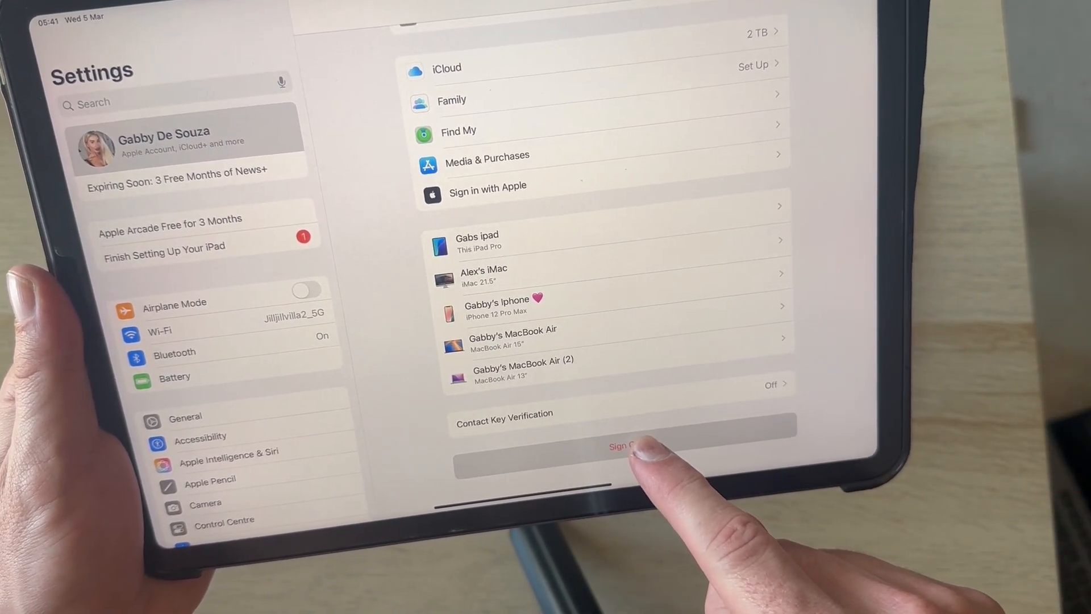